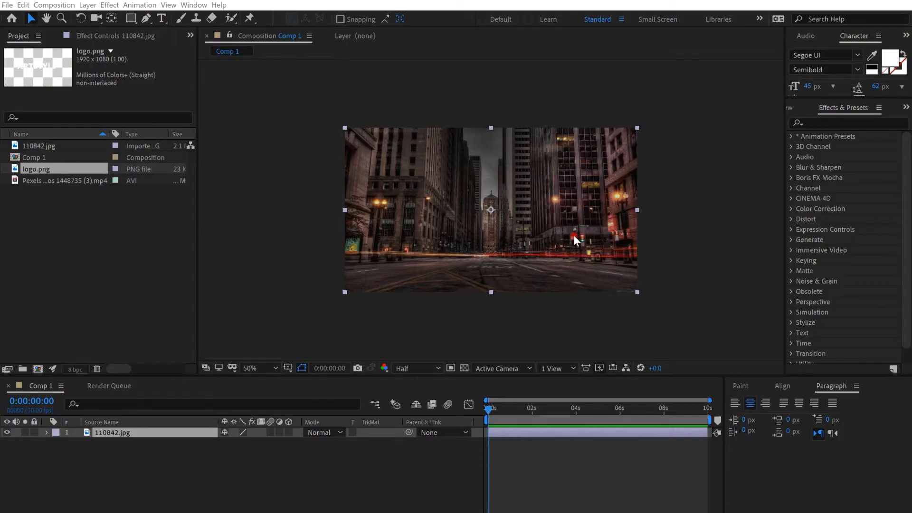
pyautogui.moveTo(390, 343)
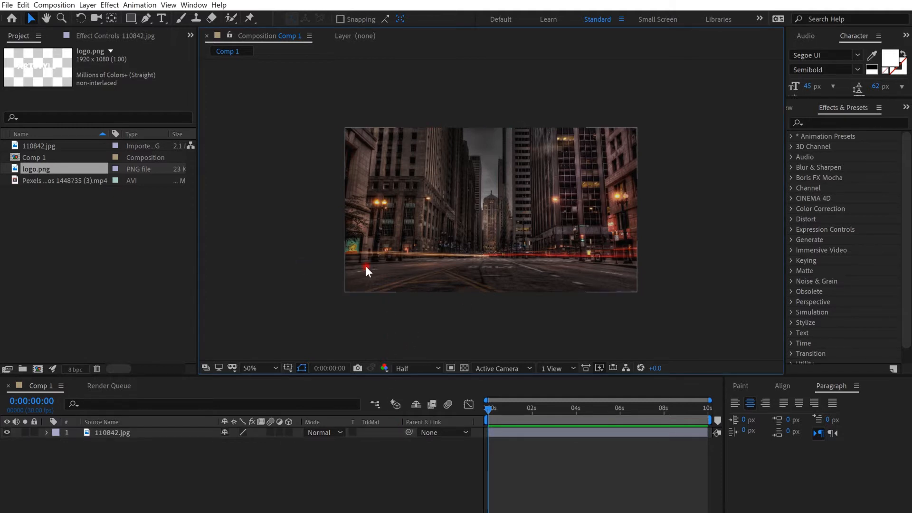
# Put the Pexels forest video above the city photo in Comp 1 and fit it to the comp
pyautogui.click(51, 194)
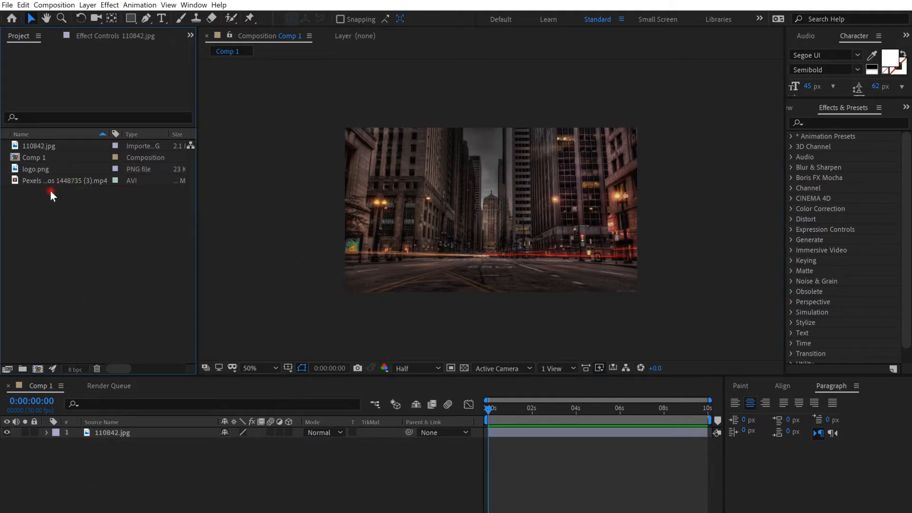
pyautogui.click(64, 181)
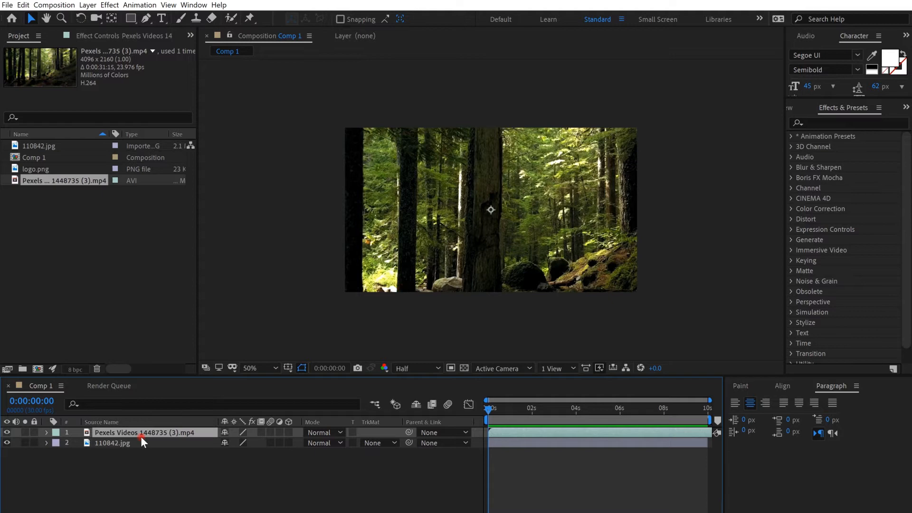
pyautogui.rightClick(143, 442)
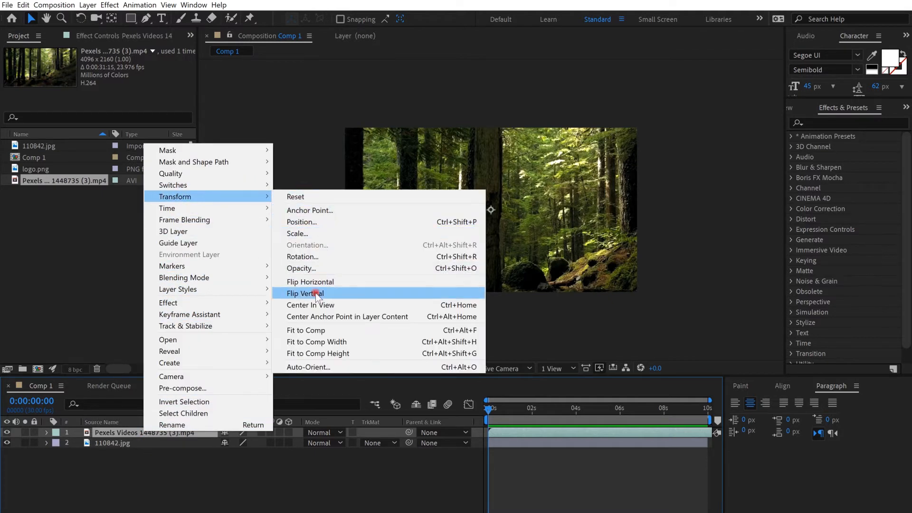
pyautogui.click(304, 293)
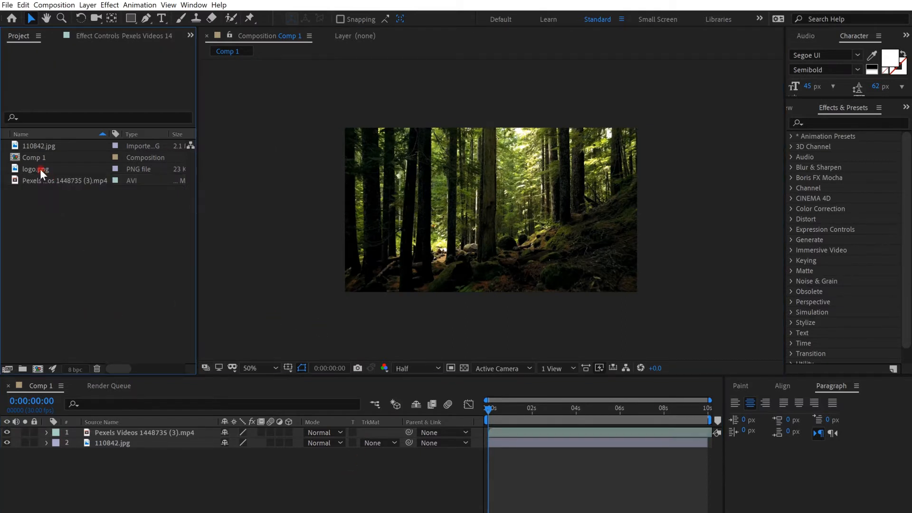
# Add logo.png to Comp 1 as the top layer above the forest video
pyautogui.click(35, 168)
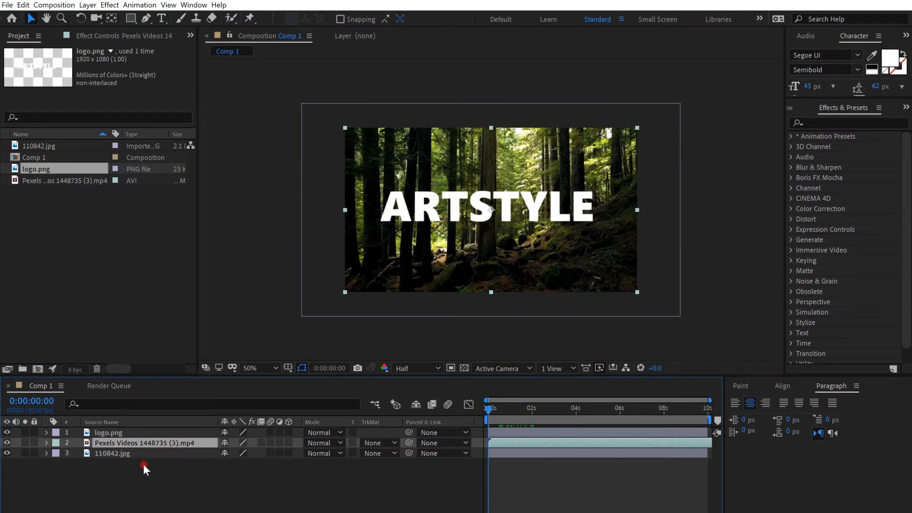
# Show the forest video layer's TrkMat options, including Alpha Matte "logo.png"
pyautogui.click(378, 443)
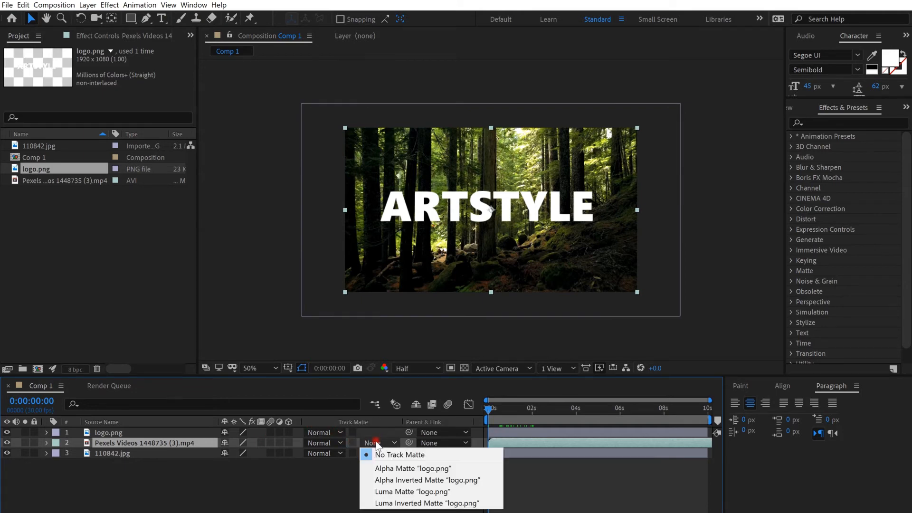
pyautogui.moveTo(404, 468)
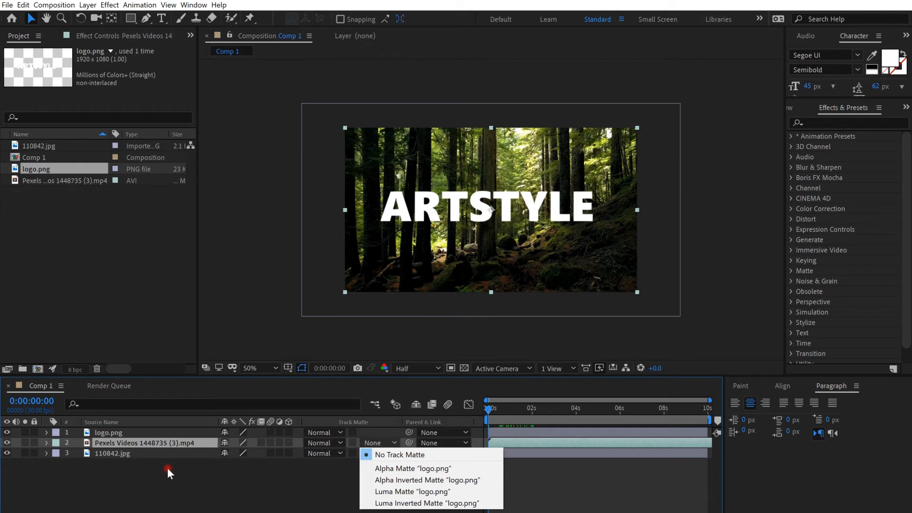
pyautogui.moveTo(399, 471)
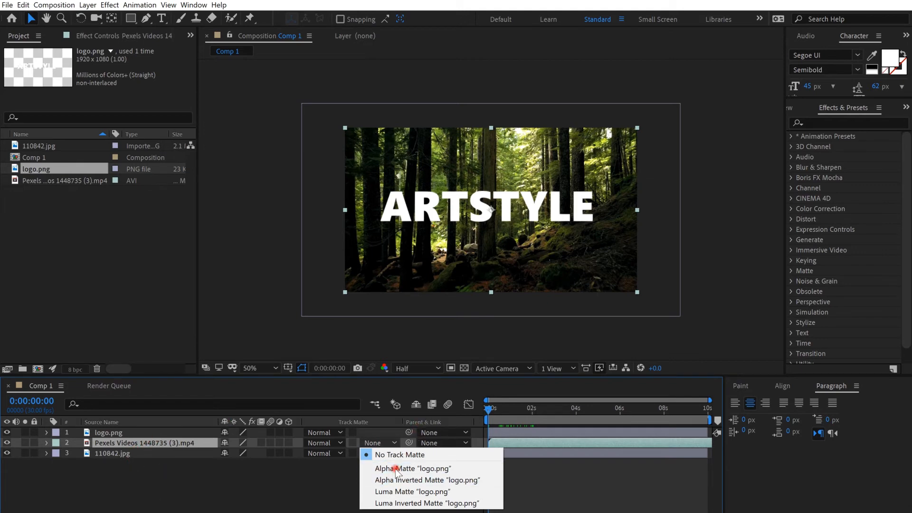